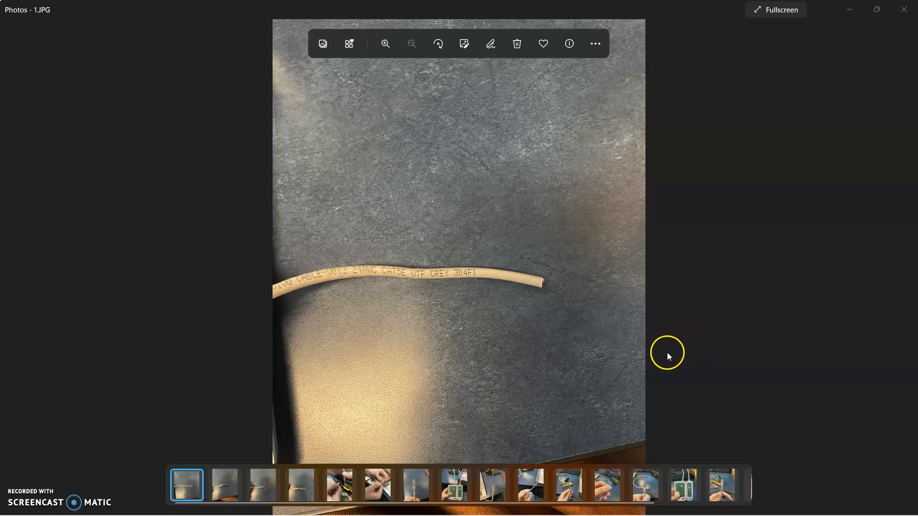
{"action": "mouse_move", "coordinate": [66, 484]}
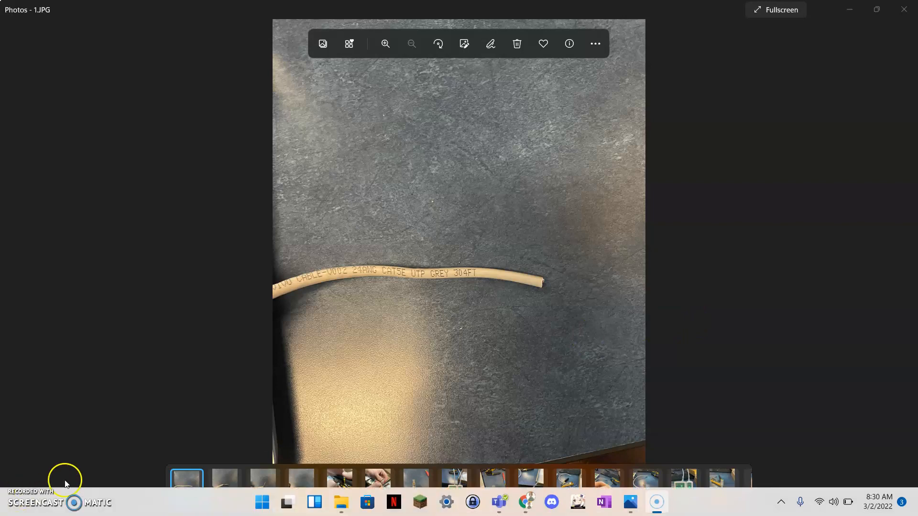
{"action": "mouse_move", "coordinate": [519, 323]}
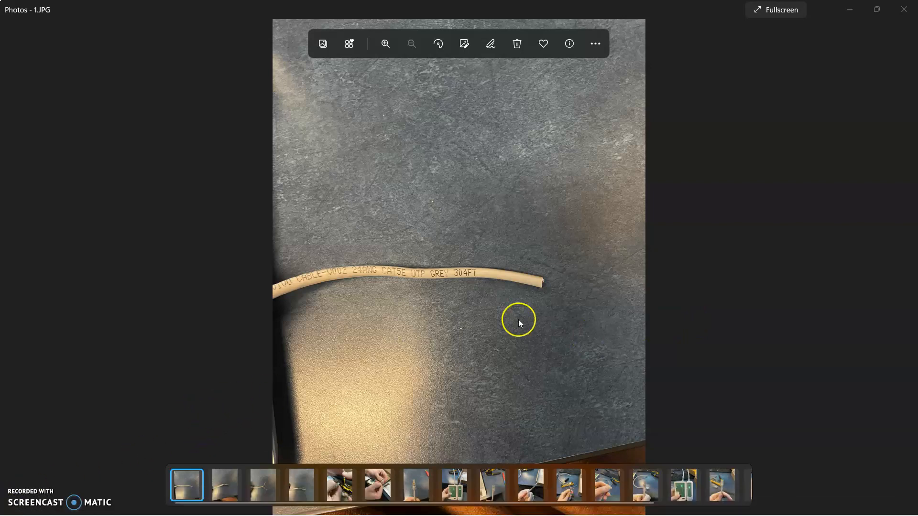
{"action": "mouse_move", "coordinate": [906, 267]}
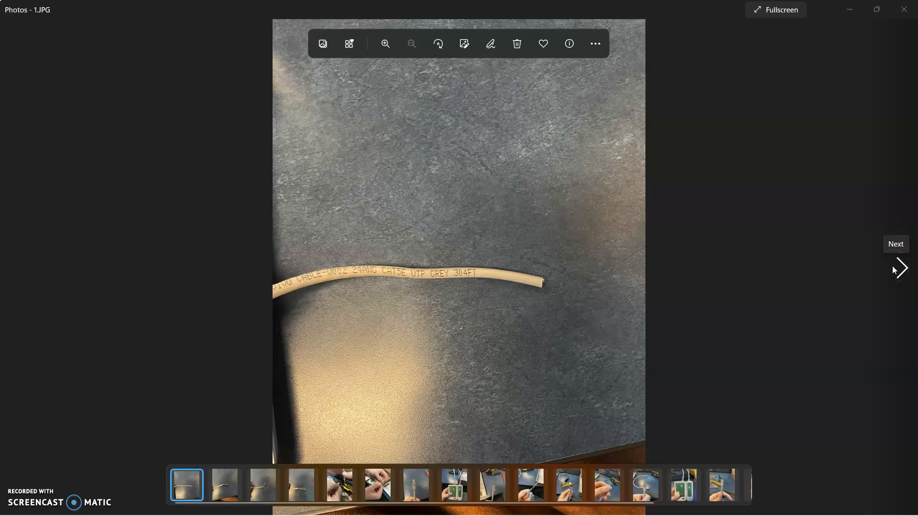
{"action": "mouse_move", "coordinate": [904, 270]}
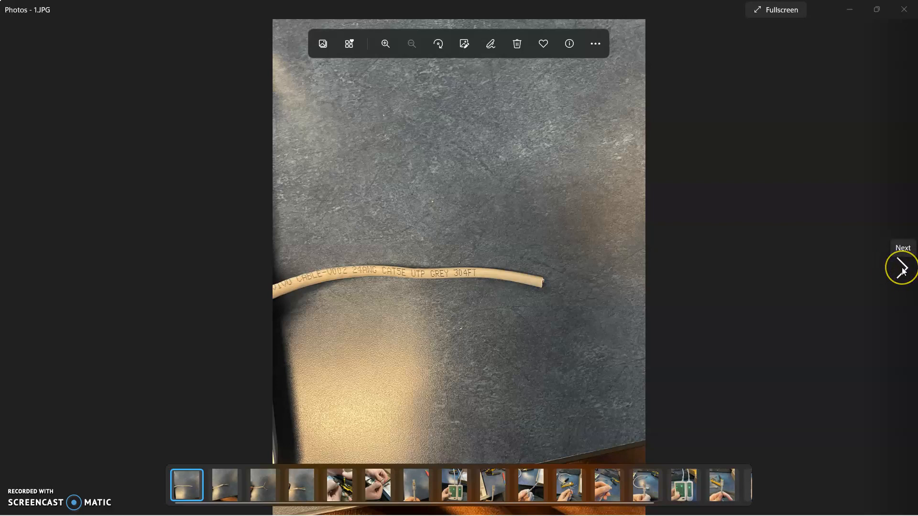
- Step through the first cable's photos: stripped end, fanned wires, straightened wires, crimper, connector fit, crimped plug
{"action": "left_click", "coordinate": [903, 268]}
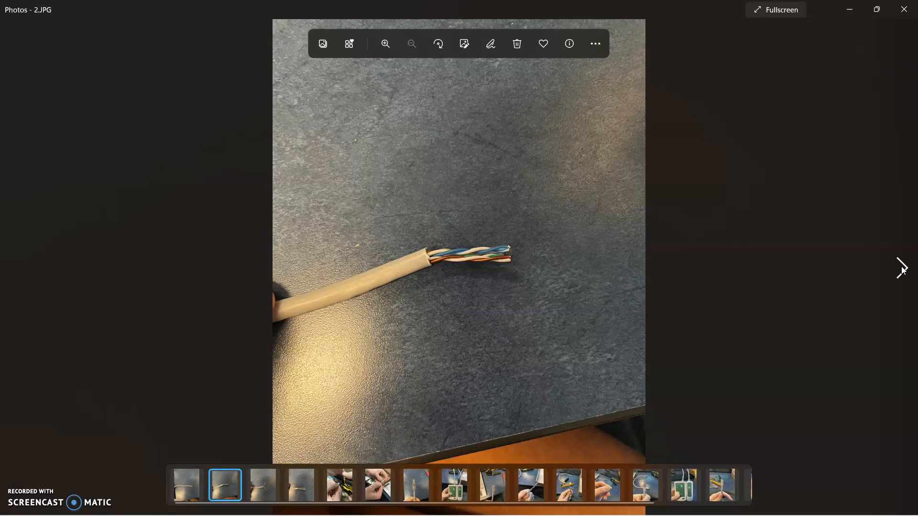
{"action": "left_click", "coordinate": [902, 266]}
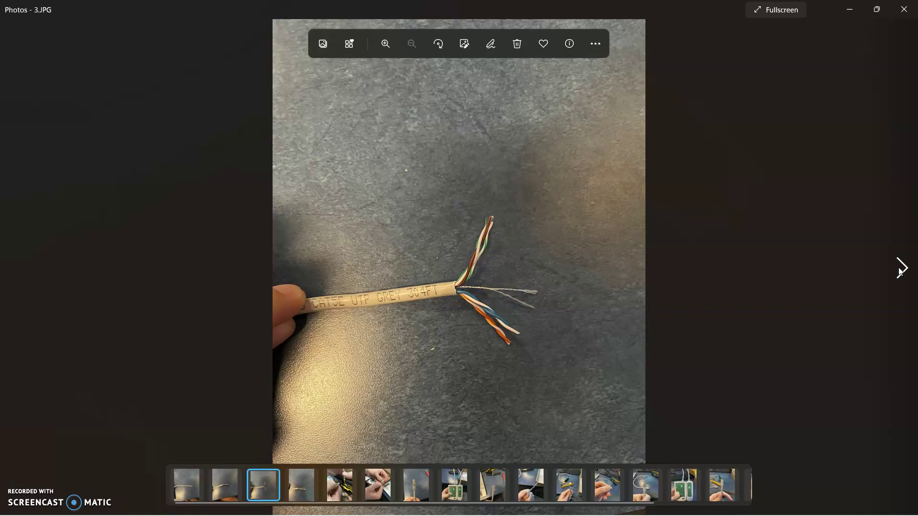
{"action": "left_click", "coordinate": [902, 268]}
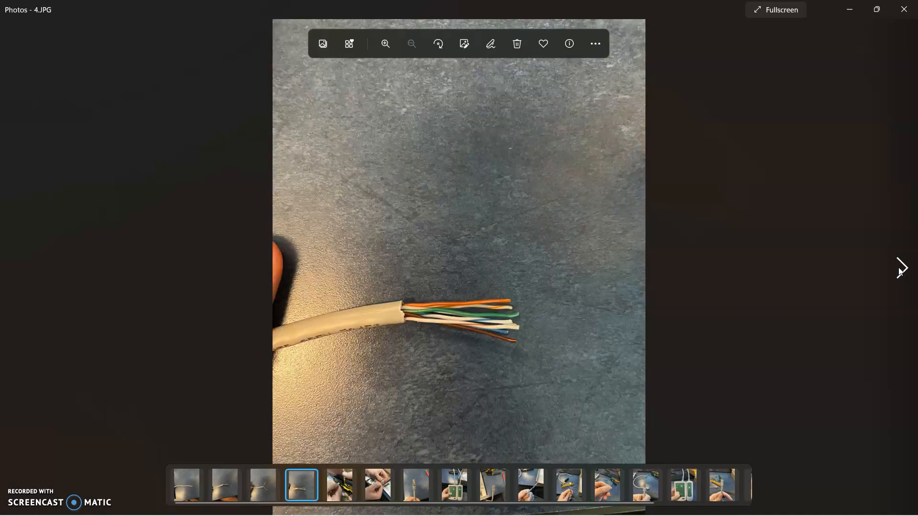
{"action": "left_click", "coordinate": [902, 268]}
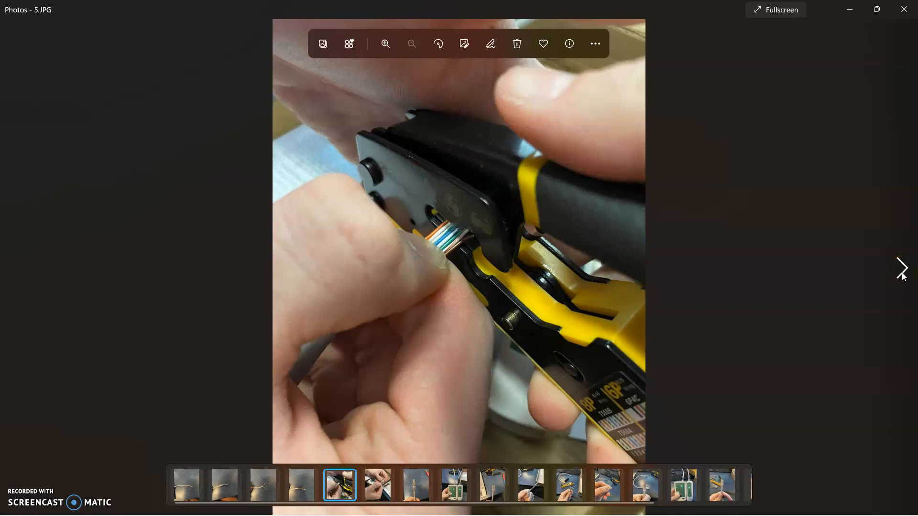
{"action": "left_click", "coordinate": [902, 267]}
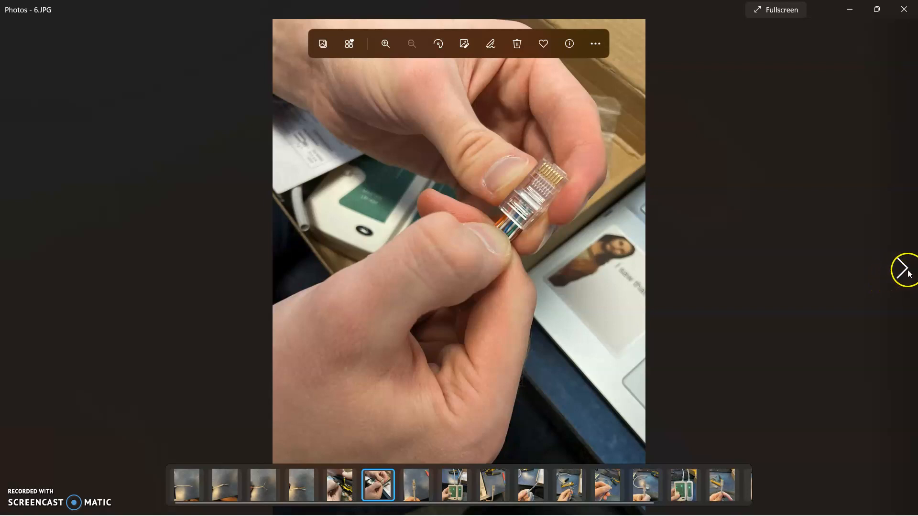
{"action": "mouse_move", "coordinate": [203, 450]}
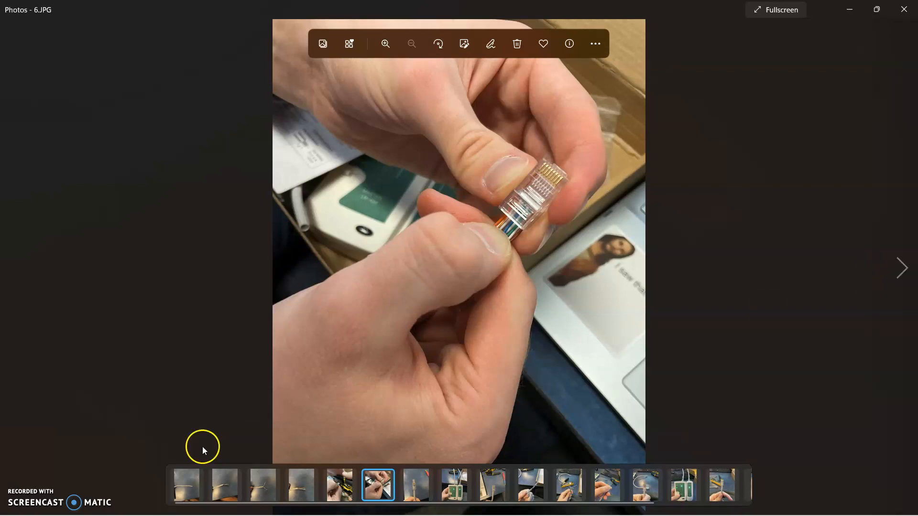
{"action": "mouse_move", "coordinate": [697, 257]}
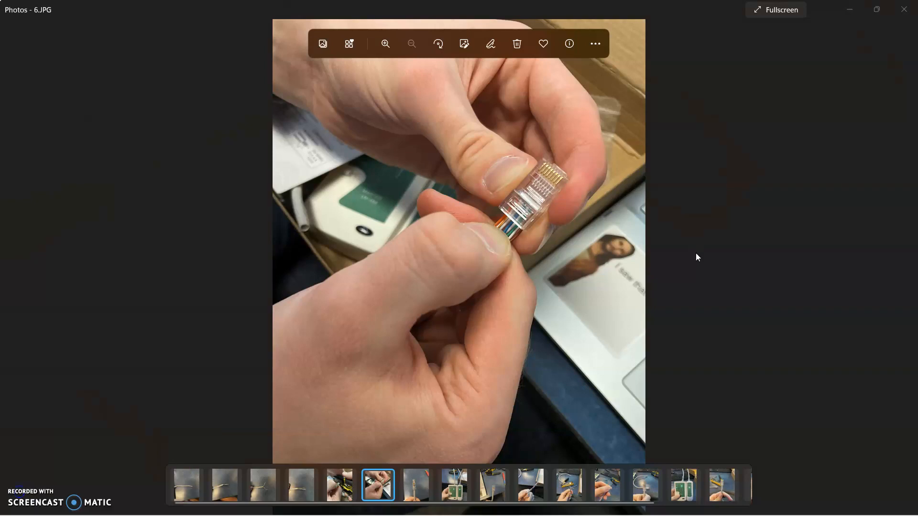
{"action": "mouse_move", "coordinate": [900, 268]}
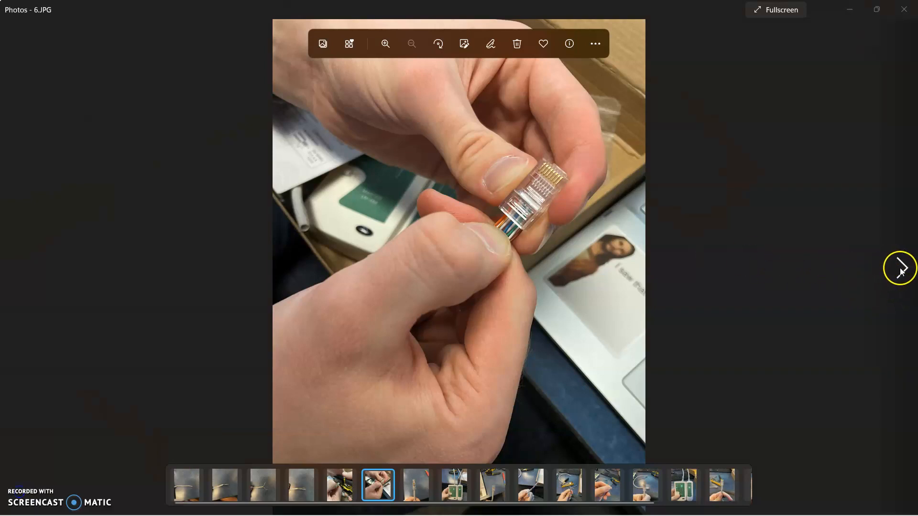
{"action": "mouse_move", "coordinate": [902, 270]}
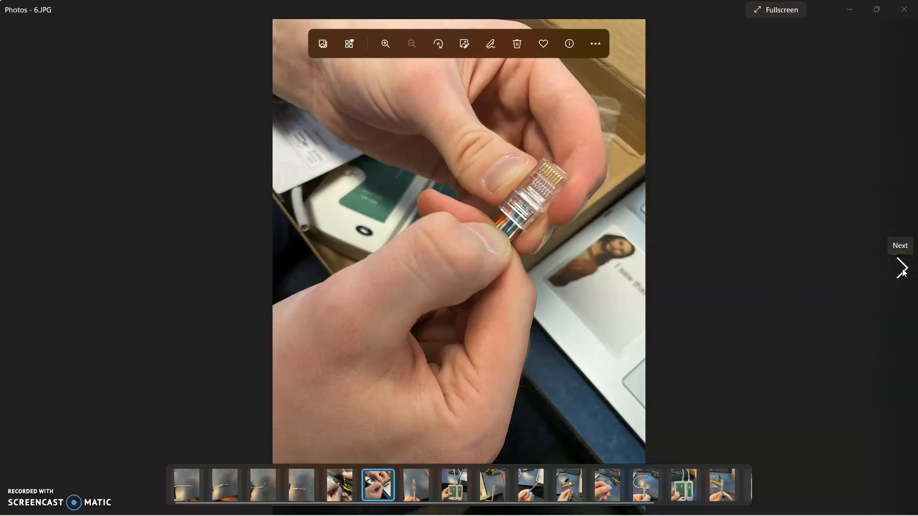
{"action": "left_click", "coordinate": [902, 266]}
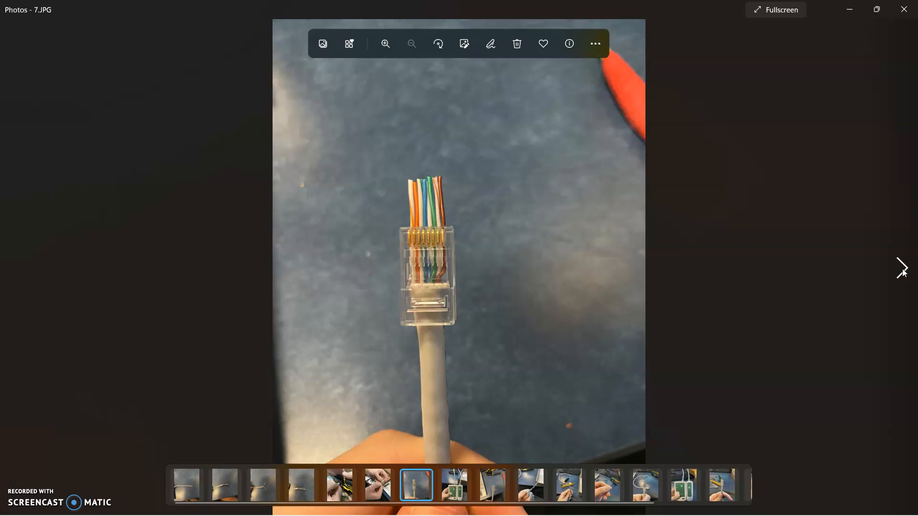
- Advance past the 8.5 cable-tester LED photo to the second crimped connector in 8.JPG
{"action": "left_click", "coordinate": [902, 268]}
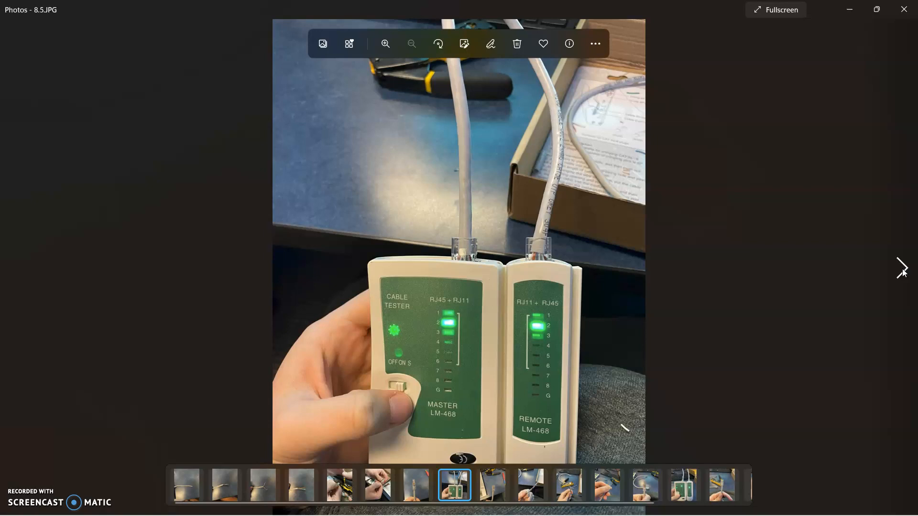
{"action": "left_click", "coordinate": [902, 268]}
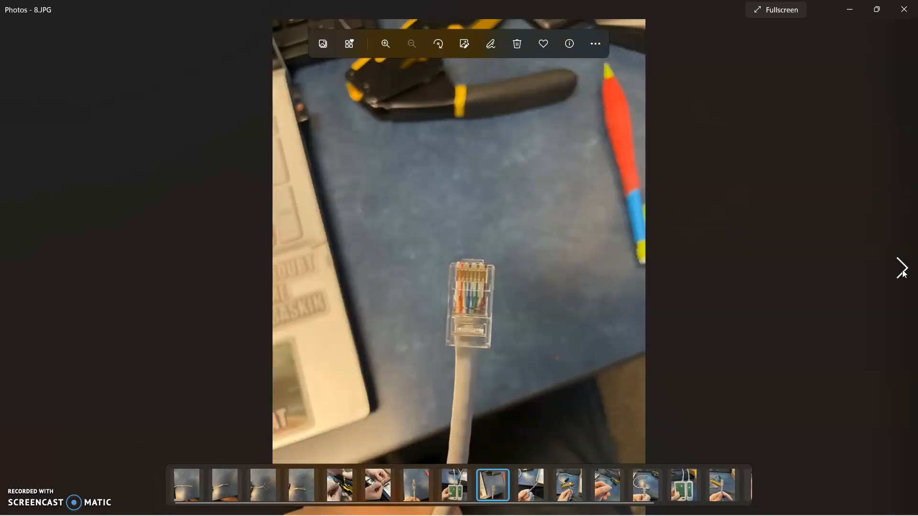
{"action": "mouse_move", "coordinate": [901, 267]}
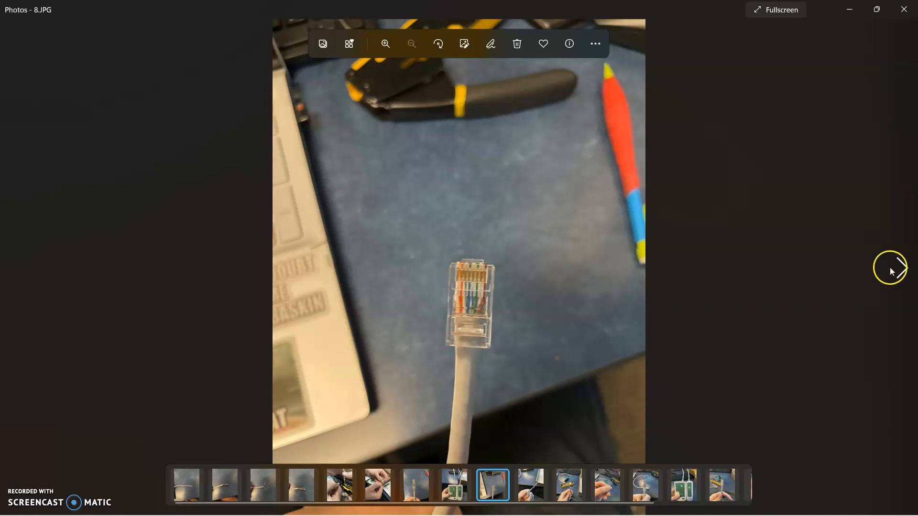
{"action": "mouse_move", "coordinate": [12, 267]}
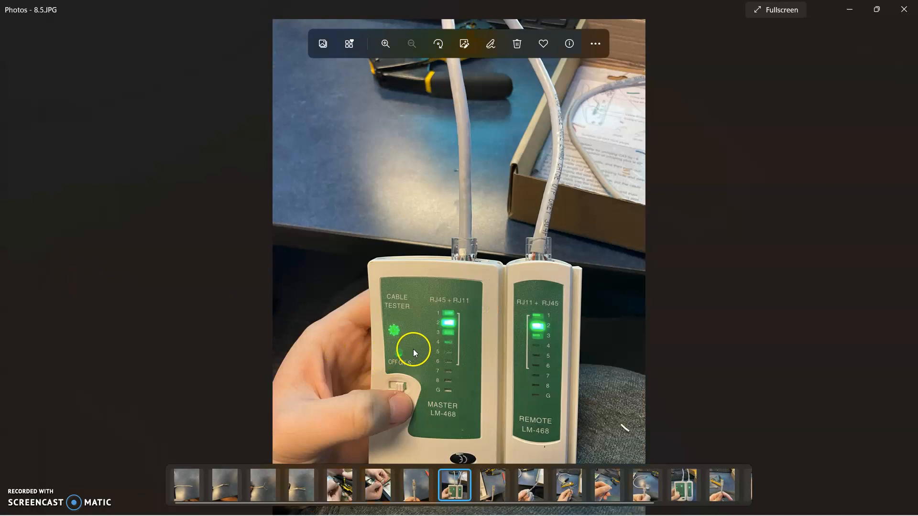
{"action": "mouse_move", "coordinate": [903, 267]}
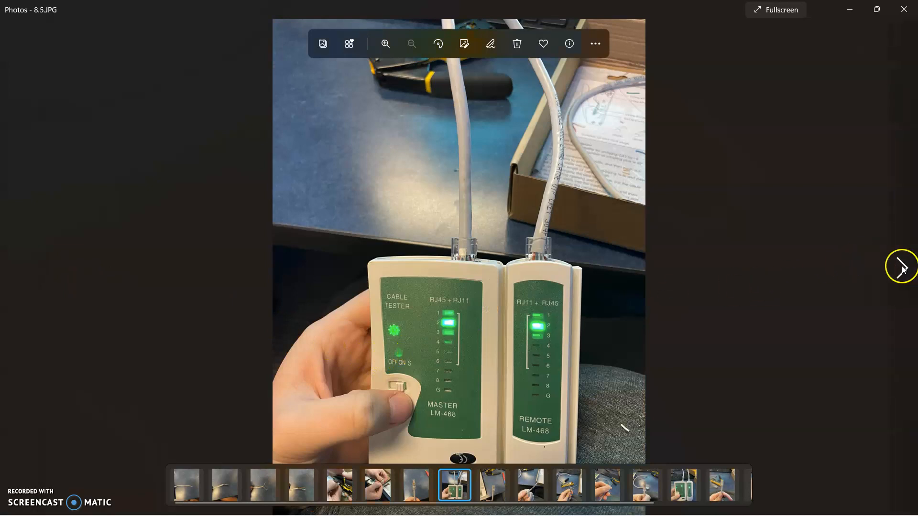
- Step through the second cable's stripped end, fanned wires and fitted connector to the crimped plug in 13.JPG
{"action": "left_click", "coordinate": [902, 268]}
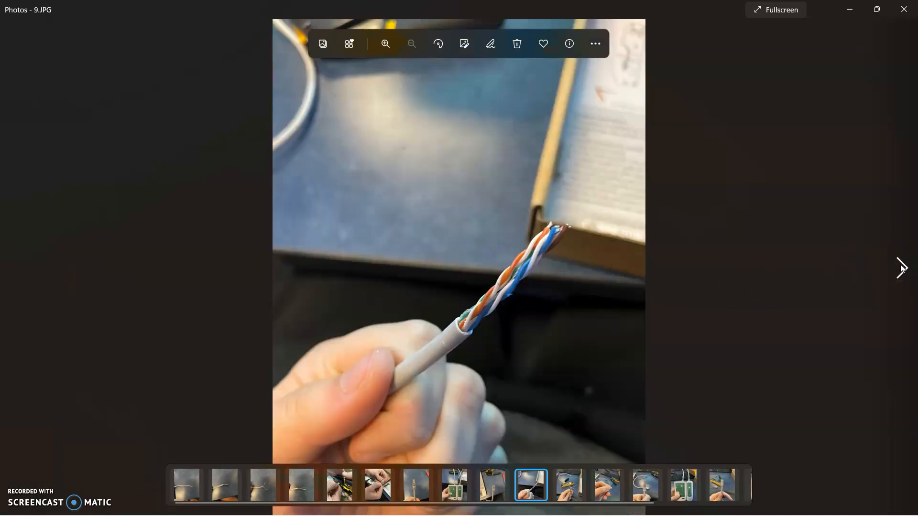
{"action": "mouse_move", "coordinate": [894, 267]}
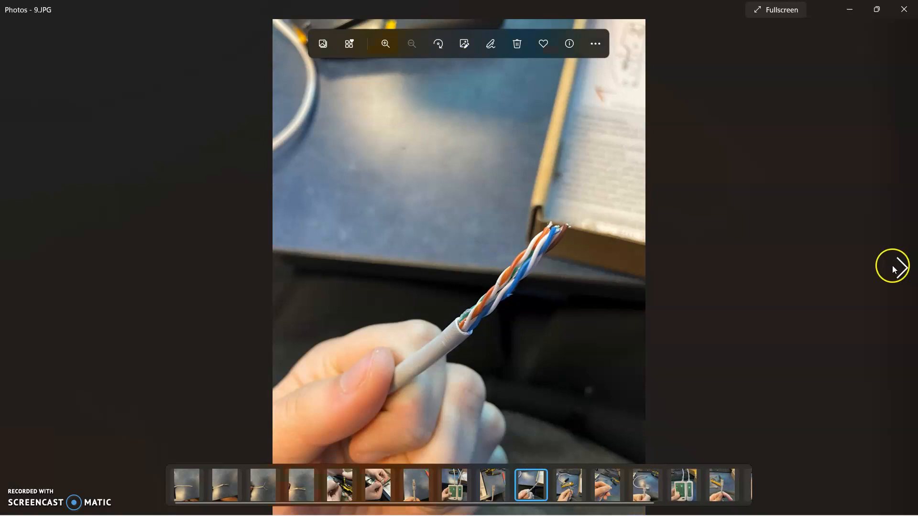
{"action": "mouse_move", "coordinate": [884, 270]}
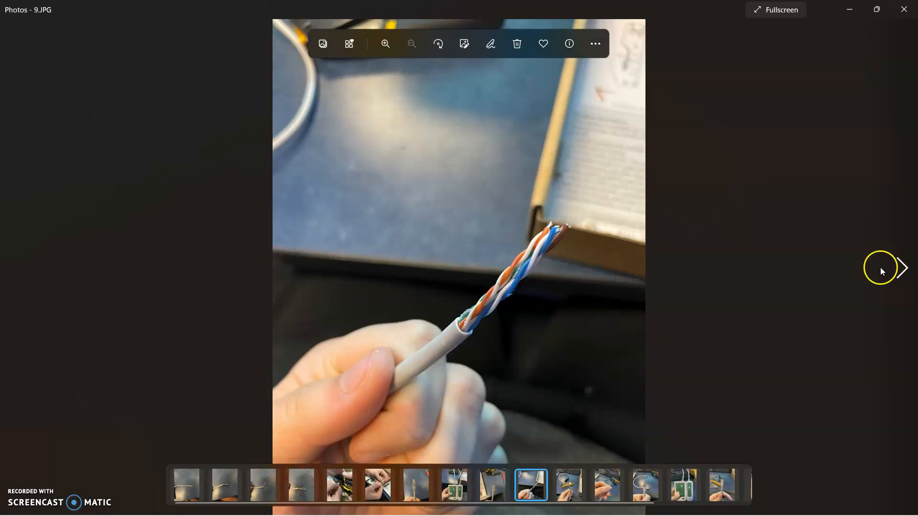
{"action": "mouse_move", "coordinate": [904, 267]}
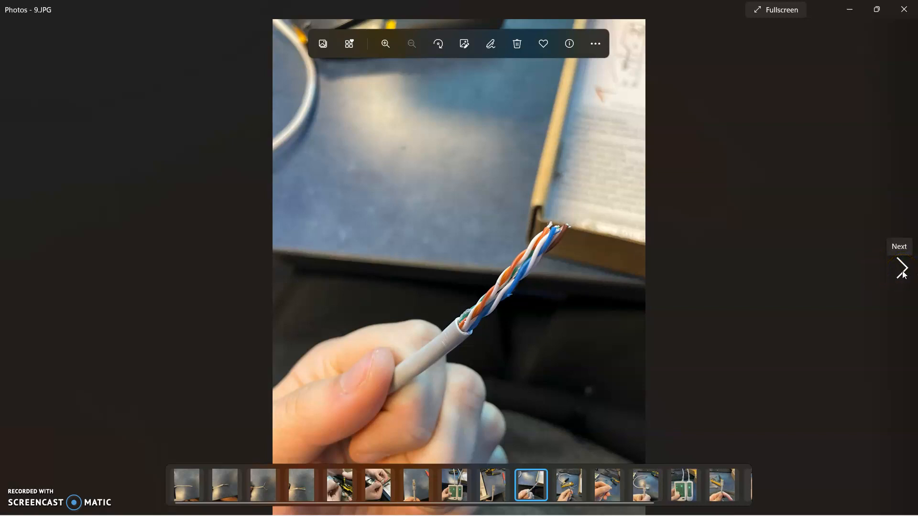
{"action": "left_click", "coordinate": [902, 268]}
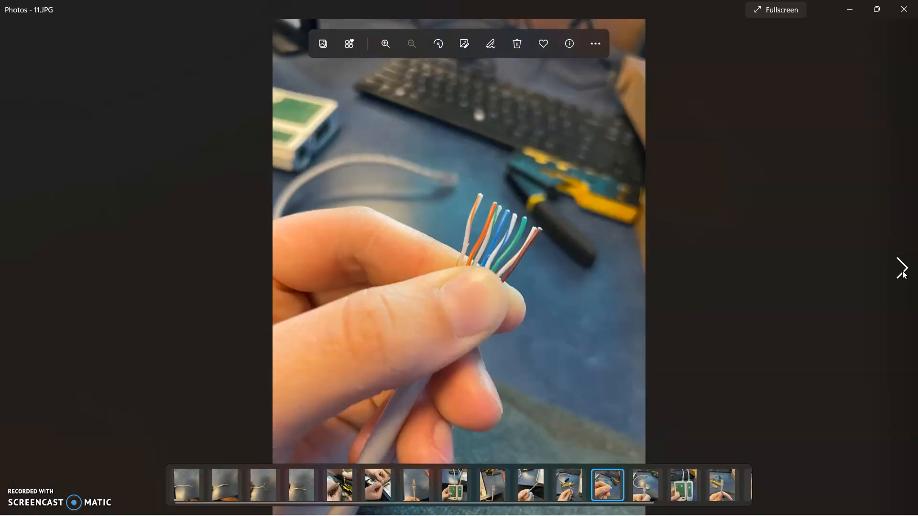
{"action": "left_click", "coordinate": [902, 268]}
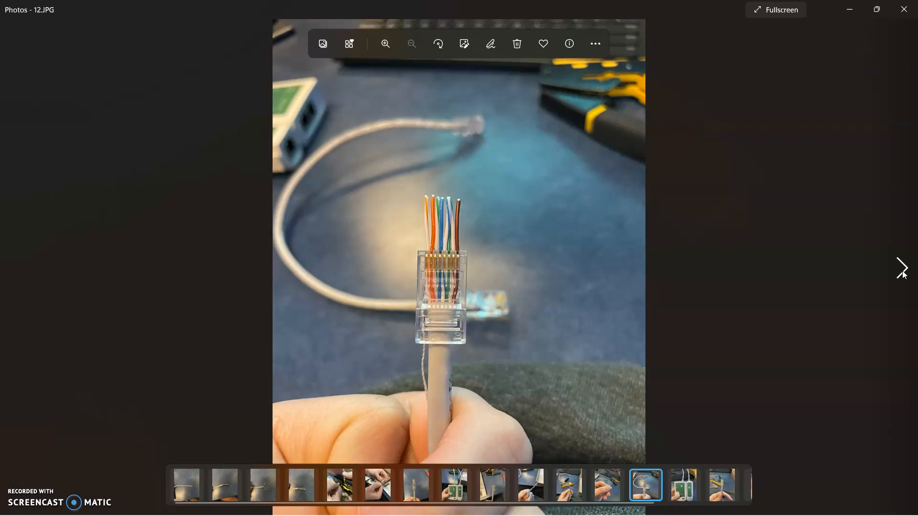
{"action": "left_click", "coordinate": [902, 268]}
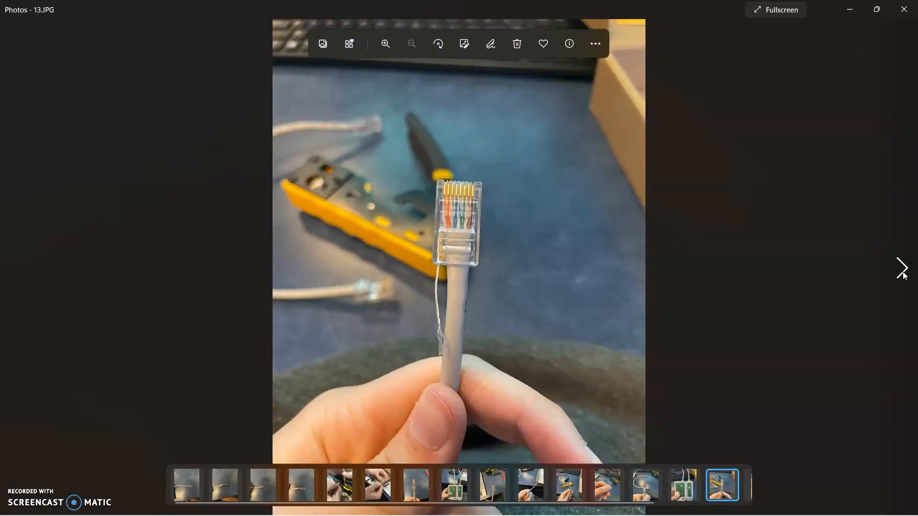
{"action": "mouse_move", "coordinate": [902, 271]}
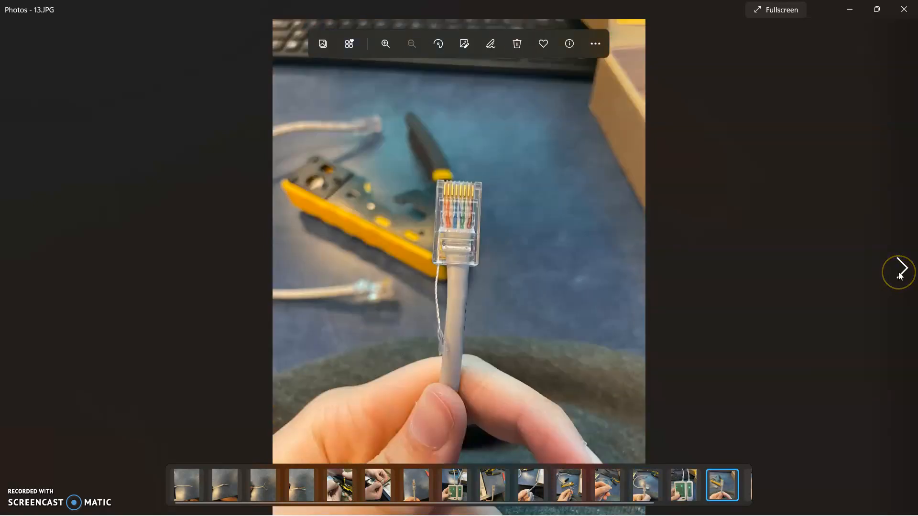
- Advance to 13.5.JPG showing the tester's master and remote LEDs for the second cable
{"action": "left_click", "coordinate": [901, 268]}
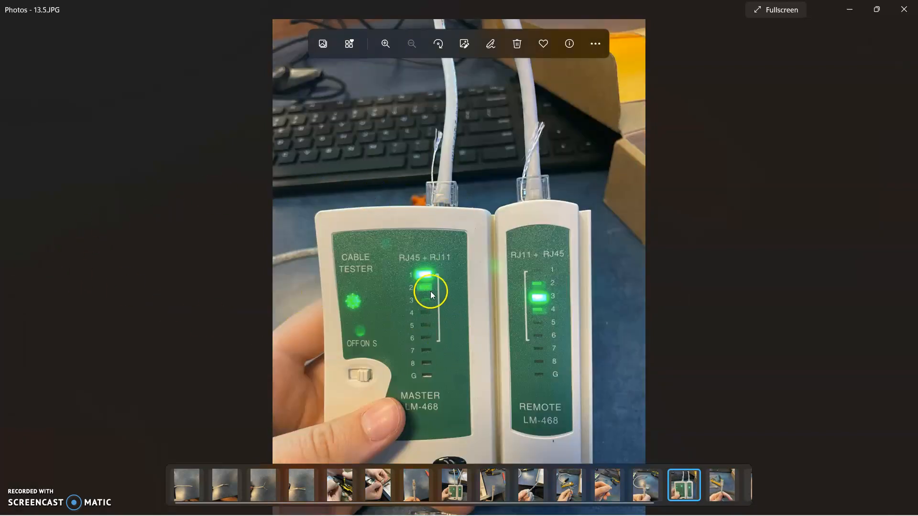
{"action": "mouse_move", "coordinate": [466, 378]}
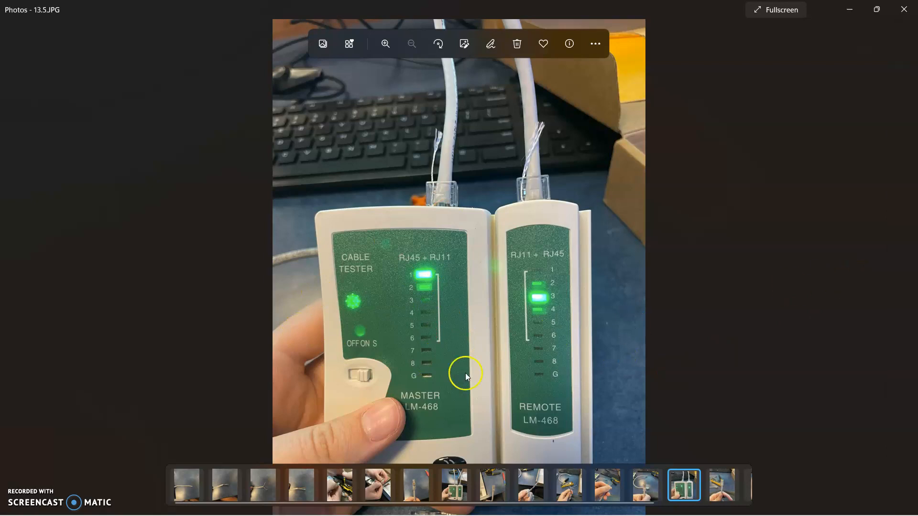
{"action": "mouse_move", "coordinate": [25, 481]}
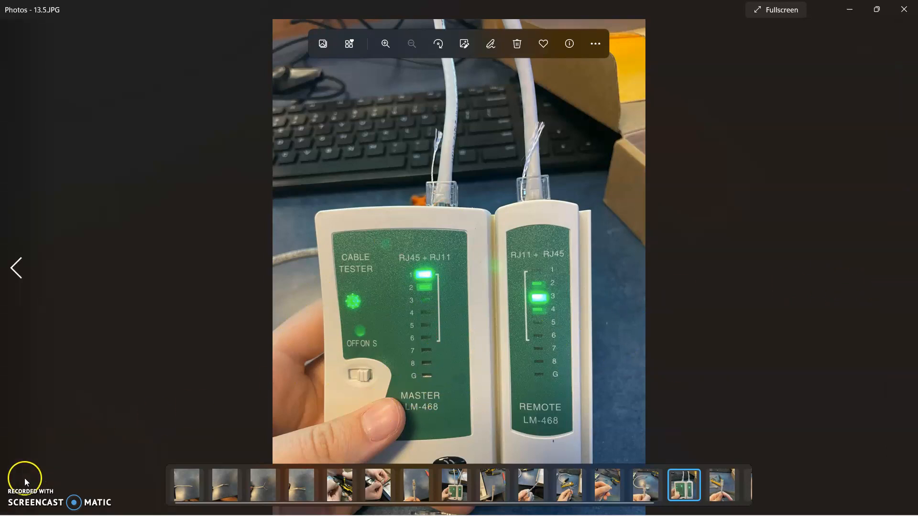
{"action": "mouse_move", "coordinate": [37, 455]}
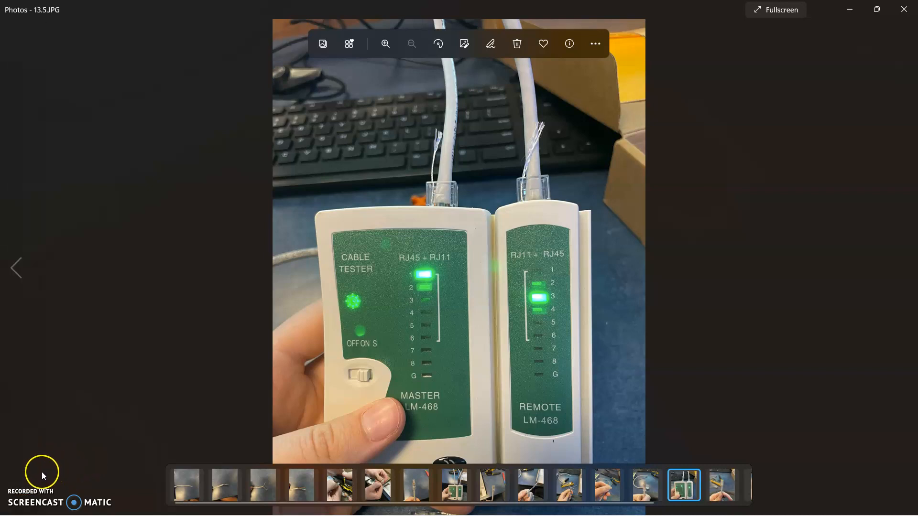
{"action": "mouse_move", "coordinate": [19, 480]}
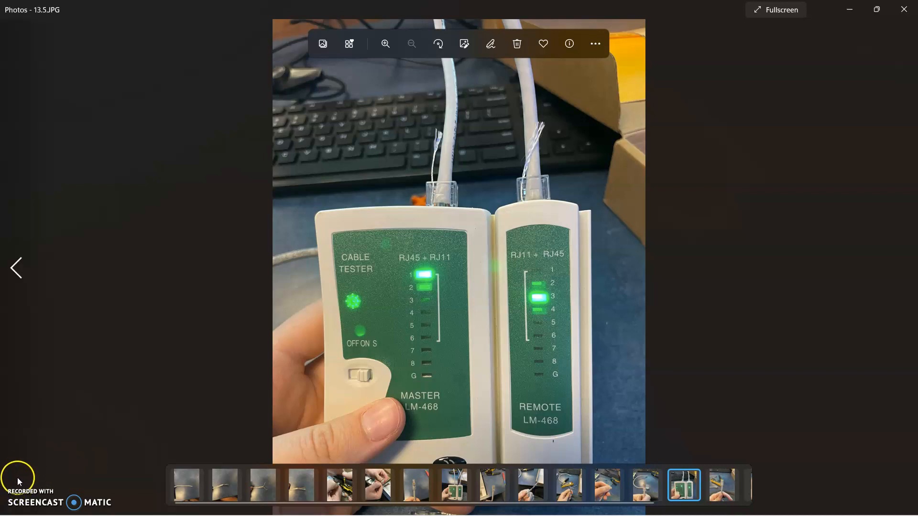